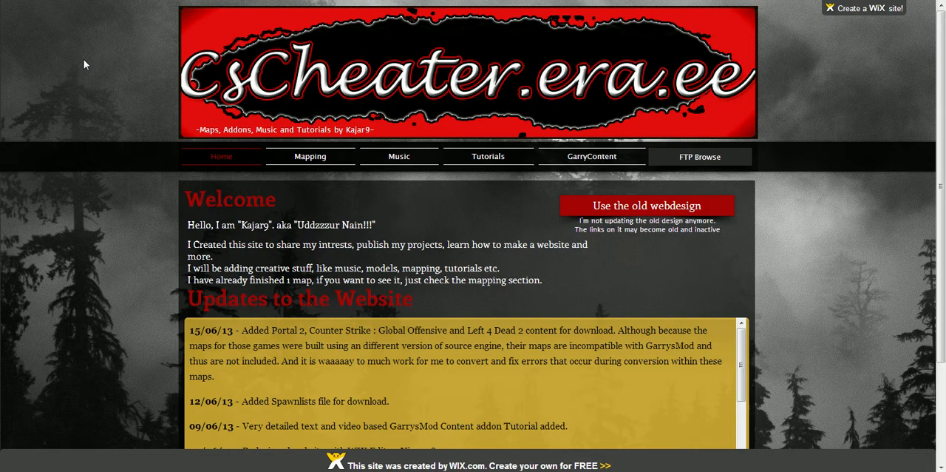
mouse_move(109, 166)
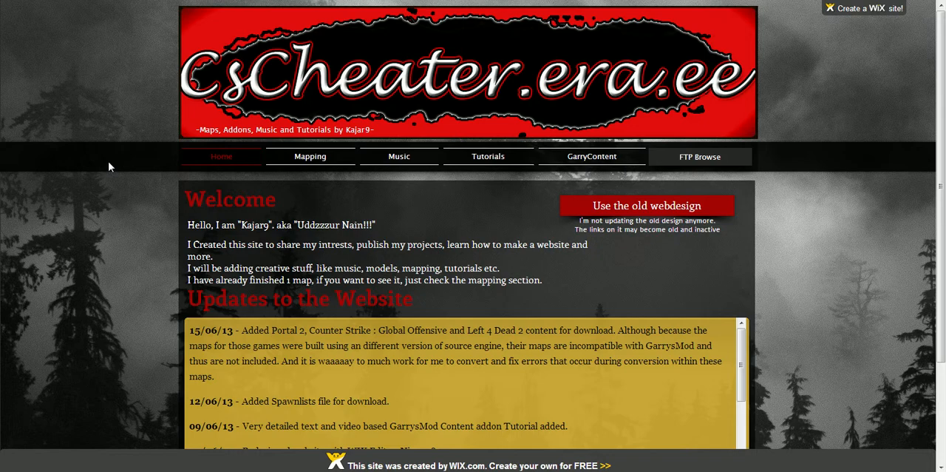
mouse_move(176, 6)
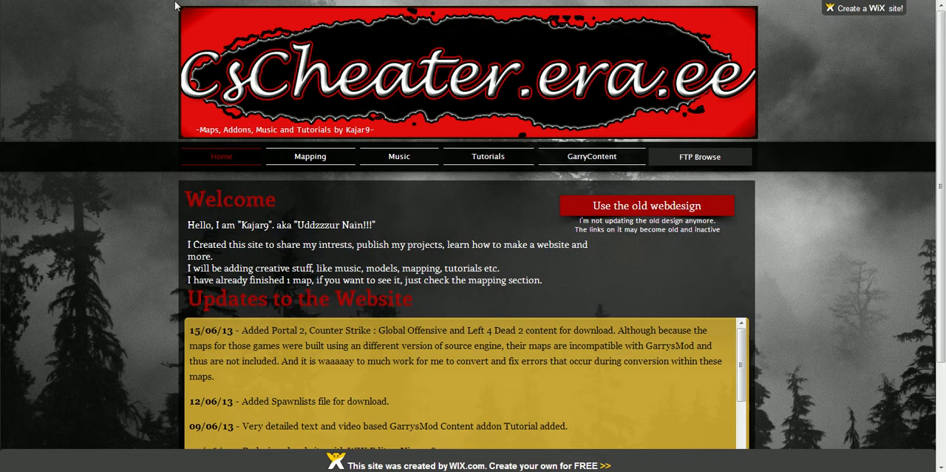
Go to the GarryContent page and review the per-game download links and spawnlists
scroll("down", 3)
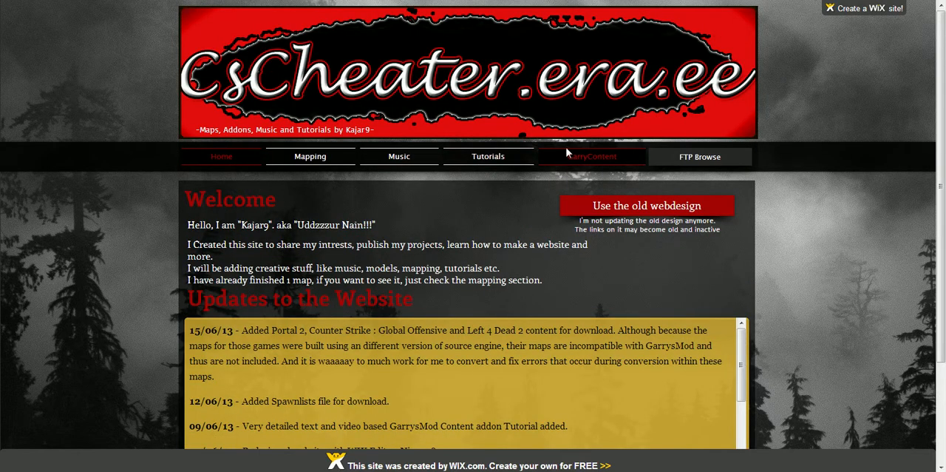
mouse_move(101, 275)
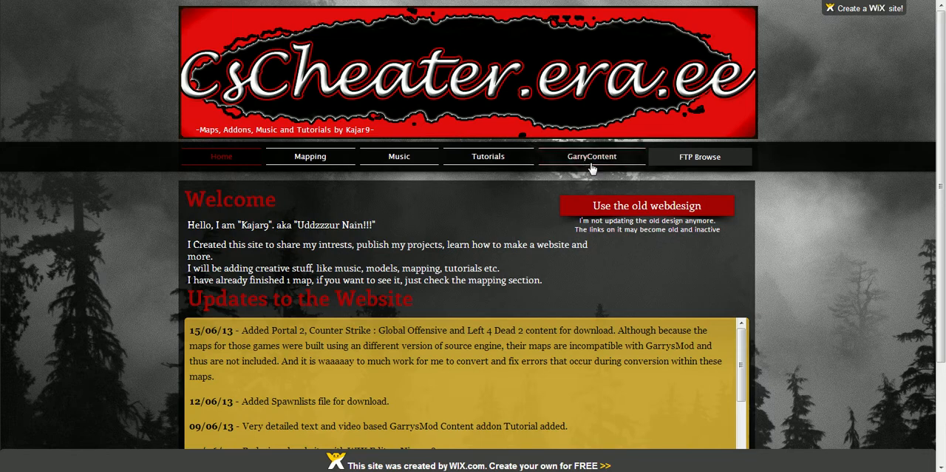
left_click(591, 157)
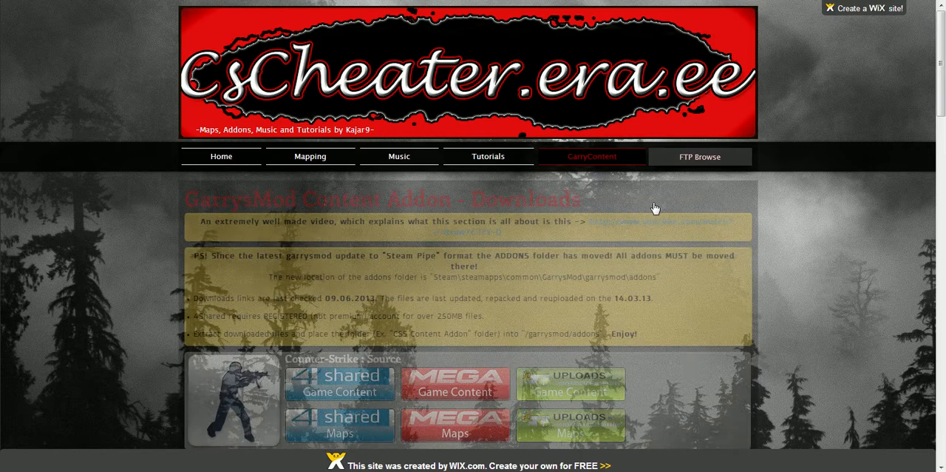
scroll("down", 3)
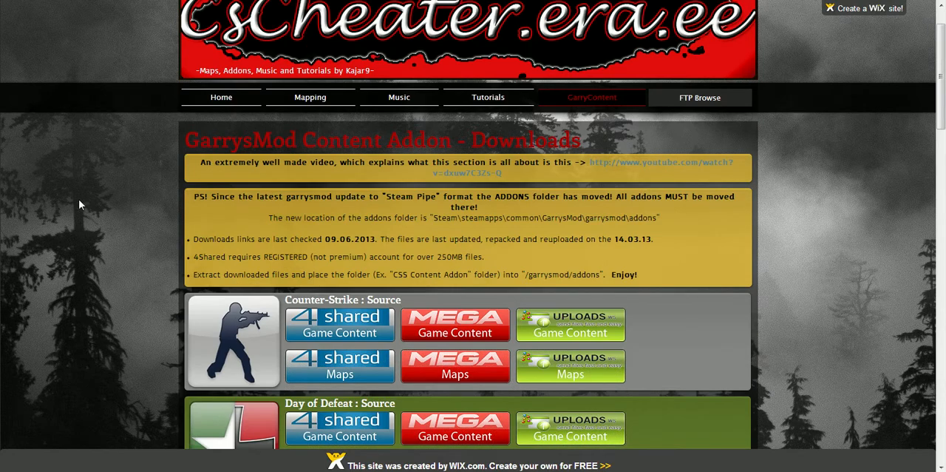
scroll("down", 3)
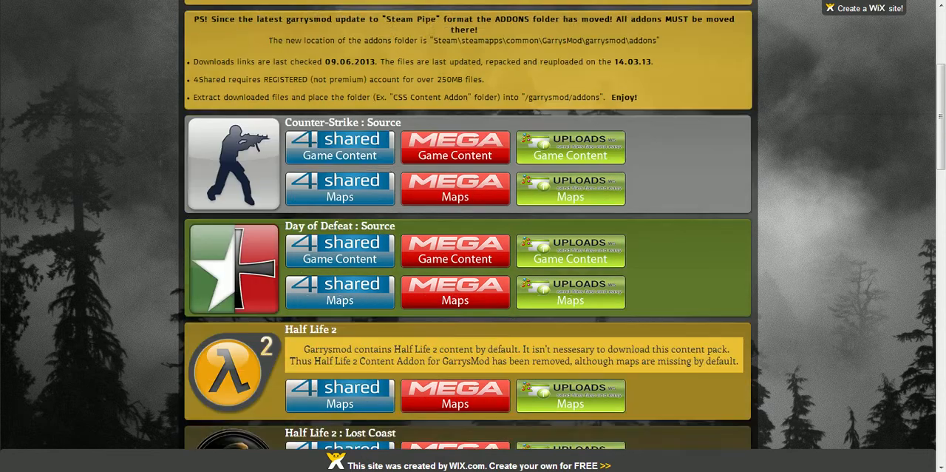
scroll("down", 3)
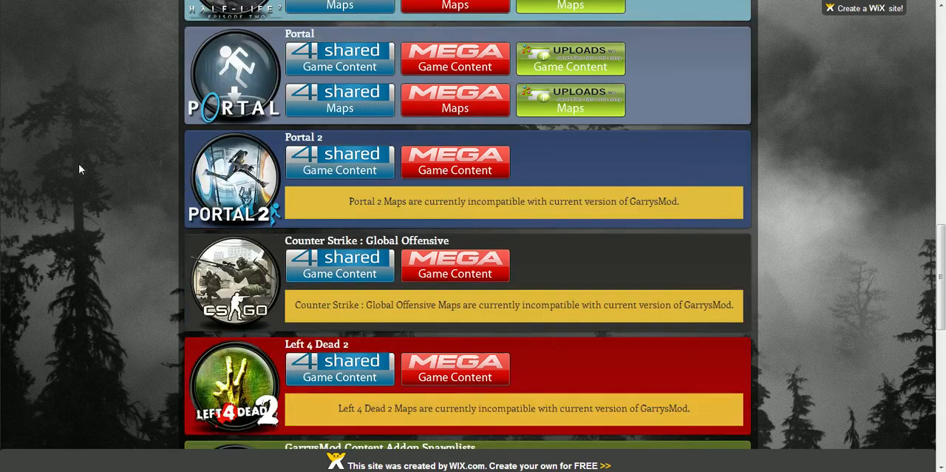
scroll("down", 3)
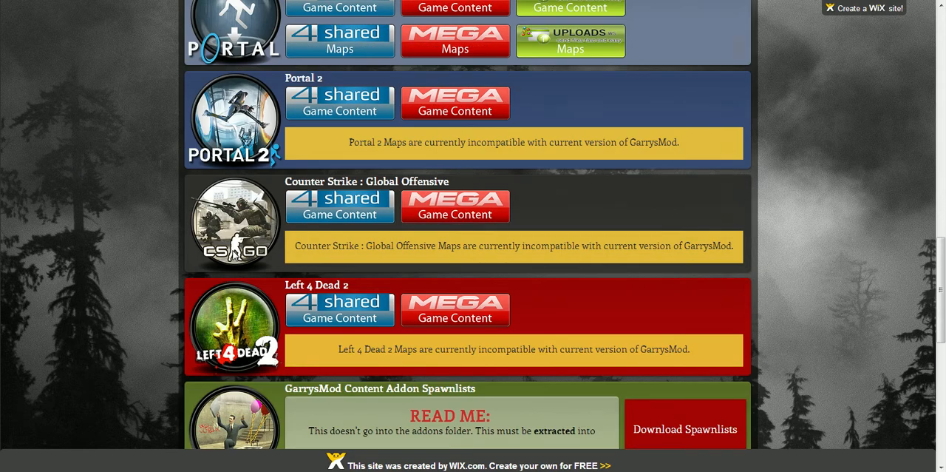
scroll("down", 3)
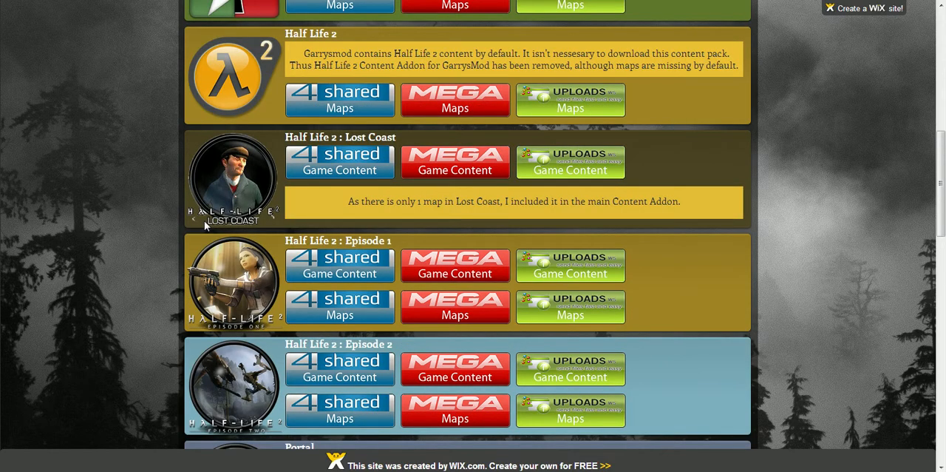
scroll("down", 3)
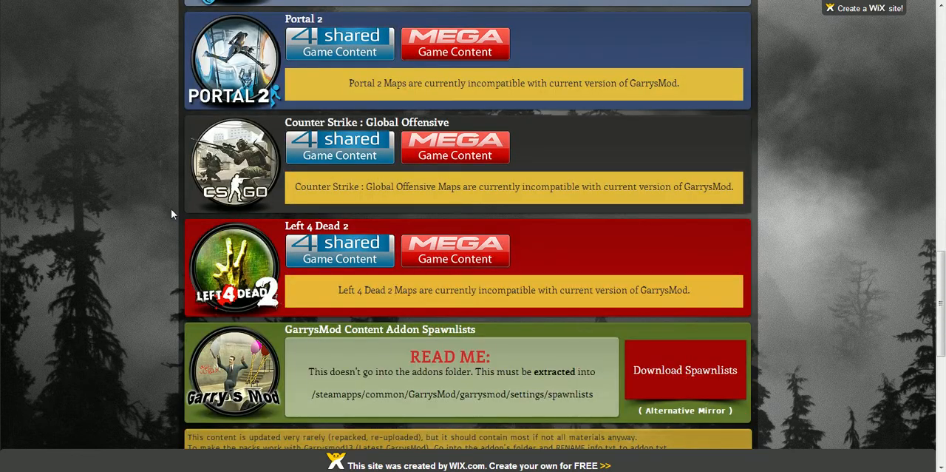
scroll("down", 3)
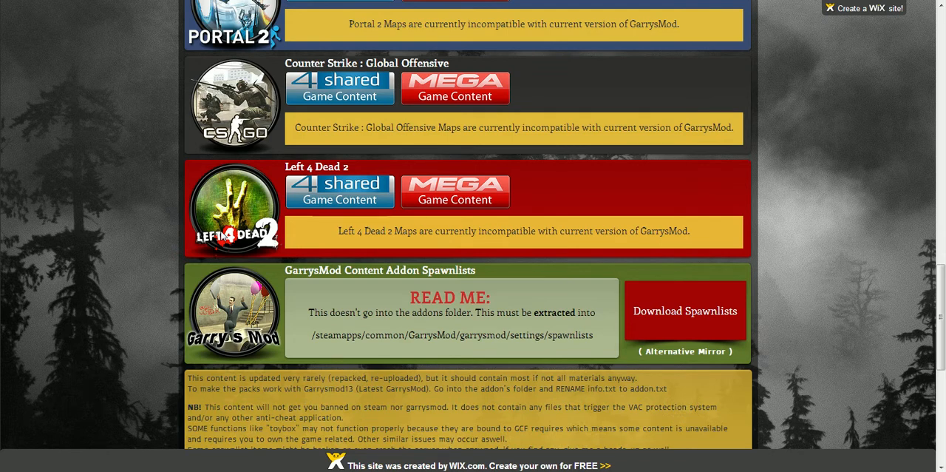
mouse_move(461, 198)
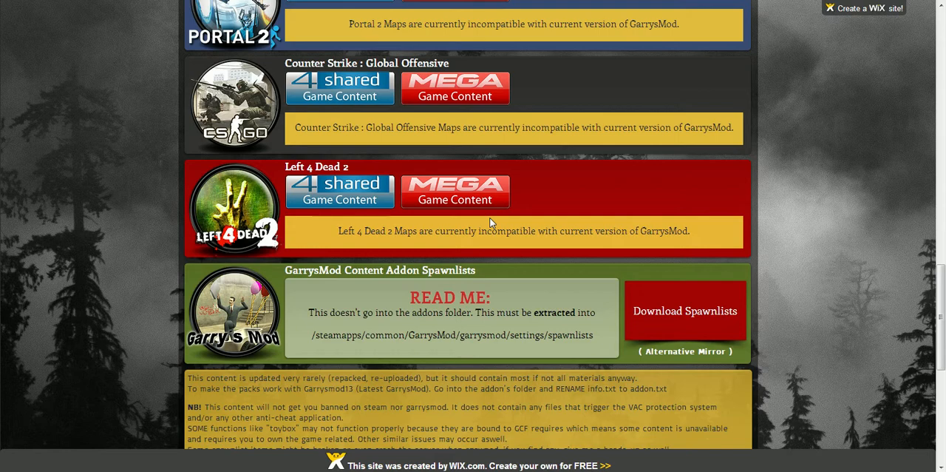
scroll("up", 3)
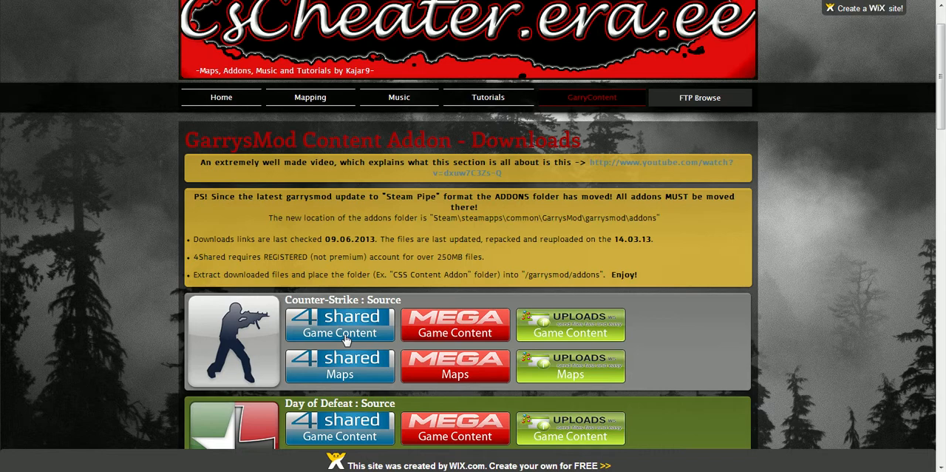
scroll("down", 3)
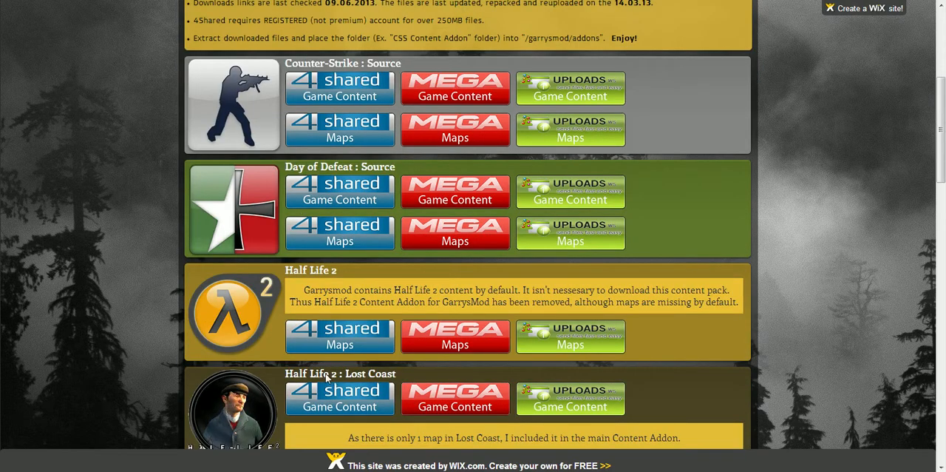
scroll("up", 3)
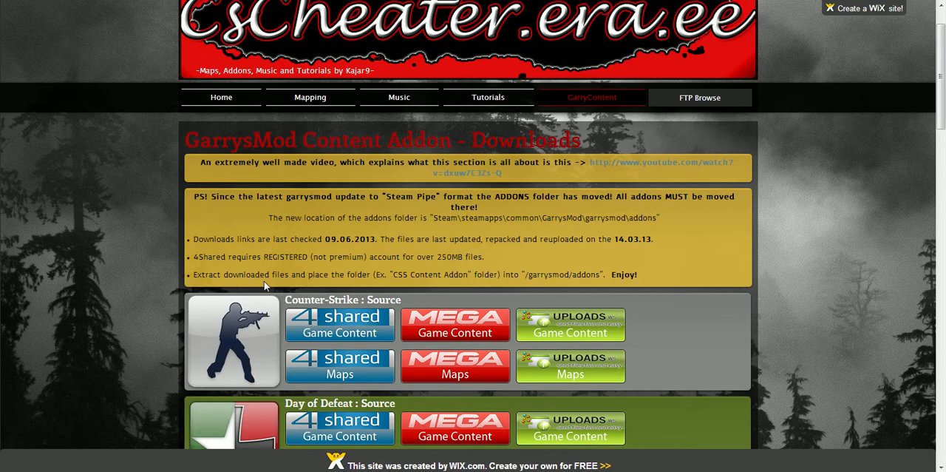
scroll("down", 3)
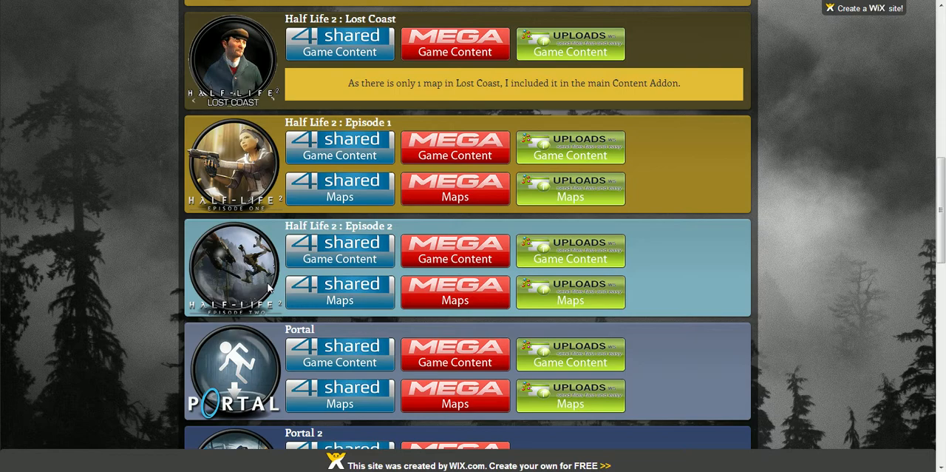
scroll("down", 3)
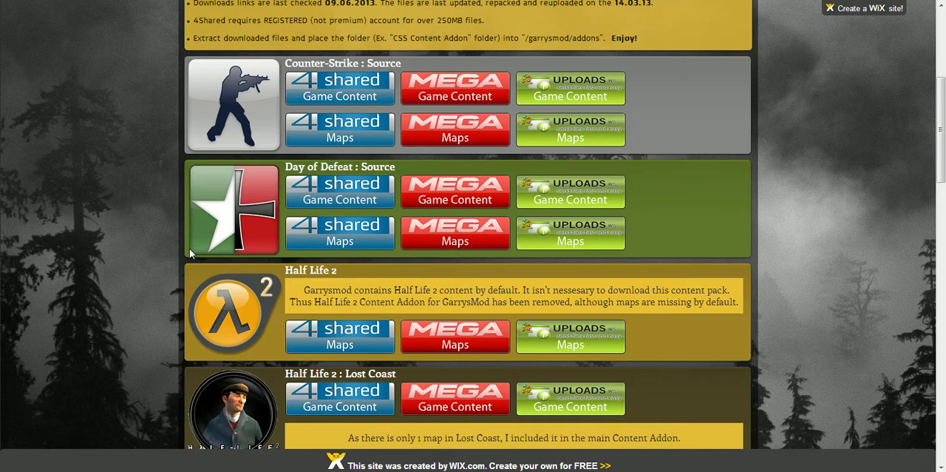
scroll("up", 3)
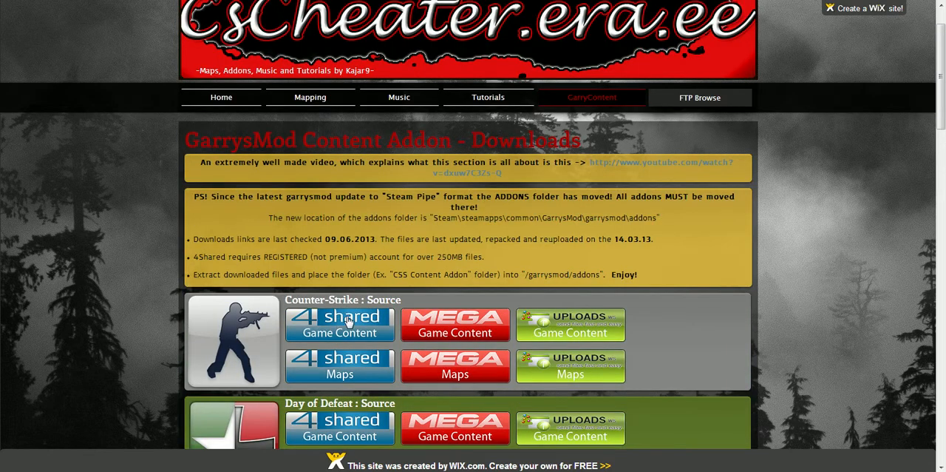
mouse_move(316, 337)
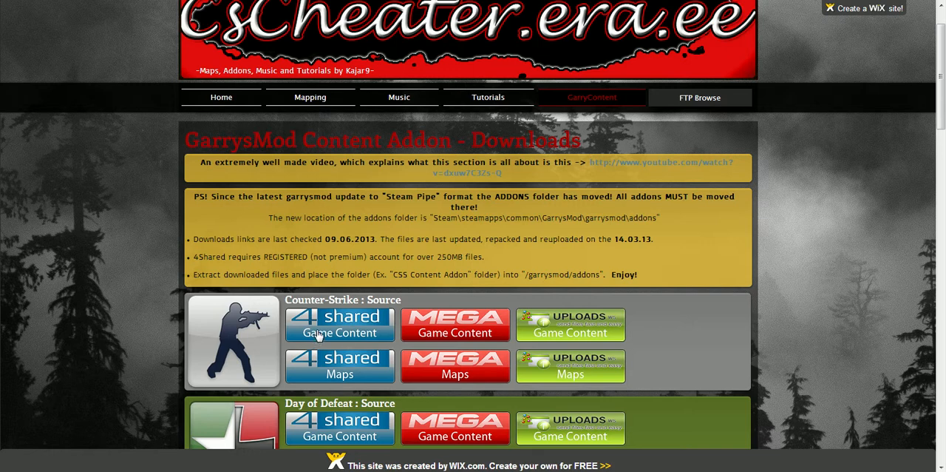
mouse_move(349, 332)
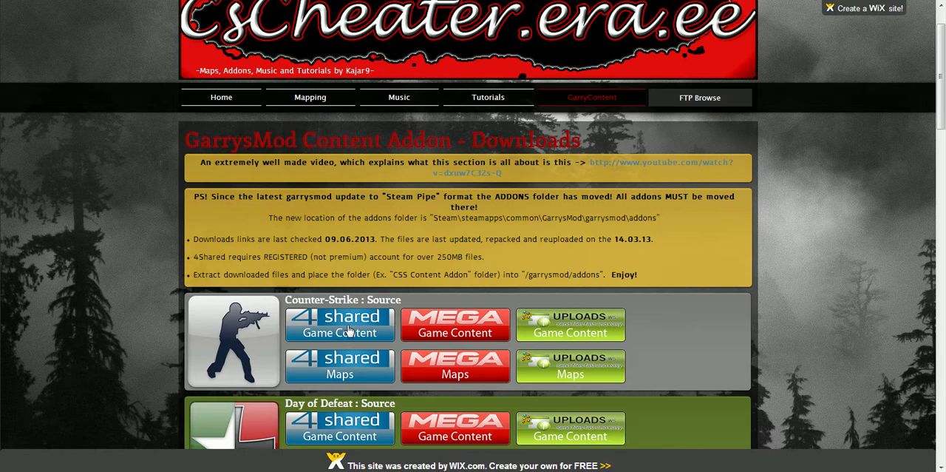
mouse_move(266, 83)
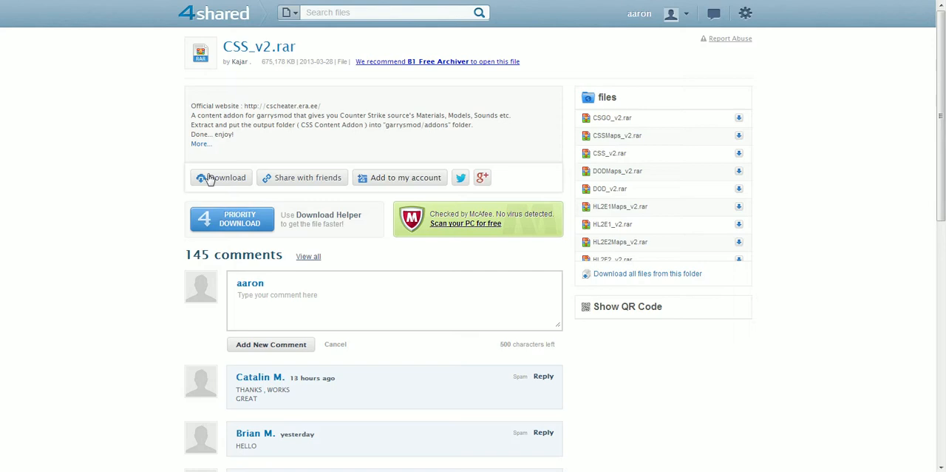
mouse_move(200, 154)
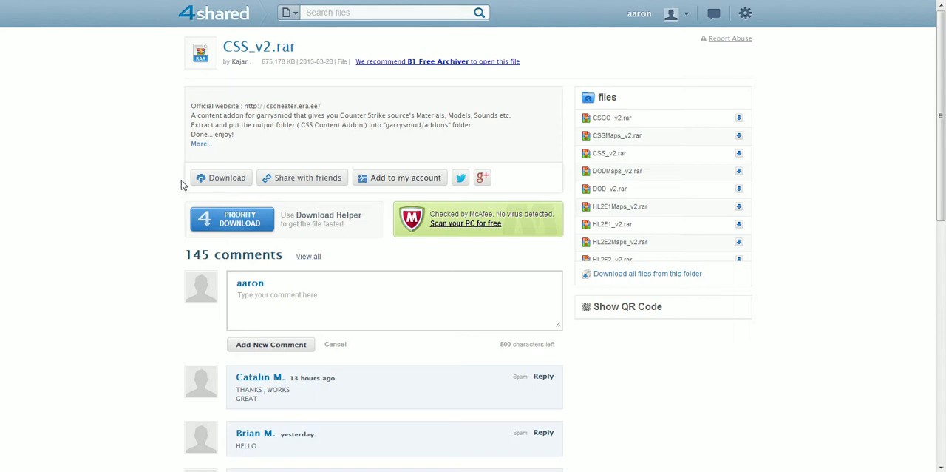
mouse_move(320, 177)
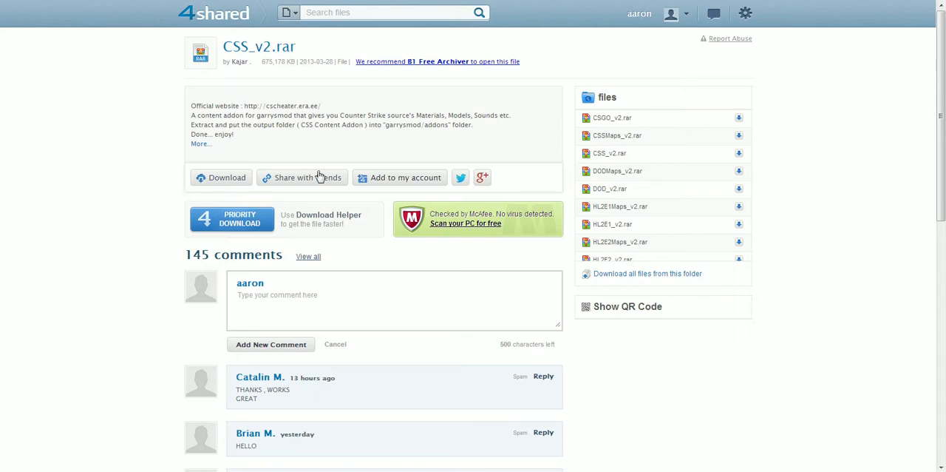
mouse_move(357, 155)
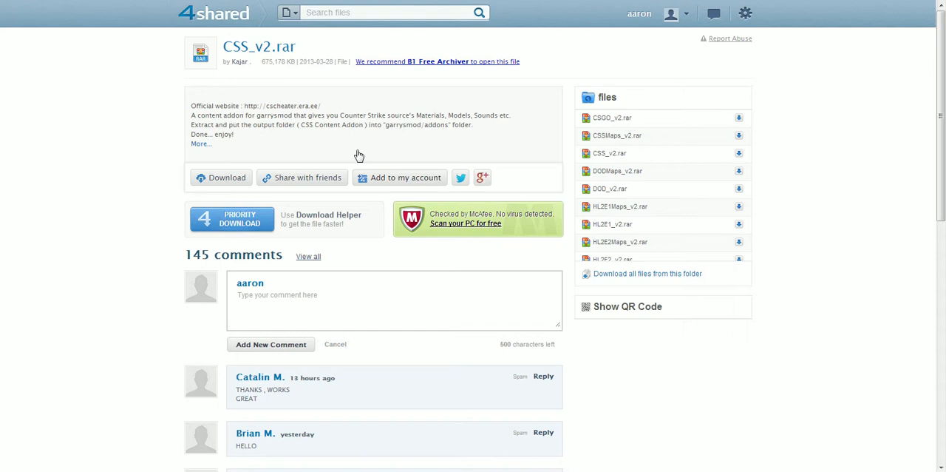